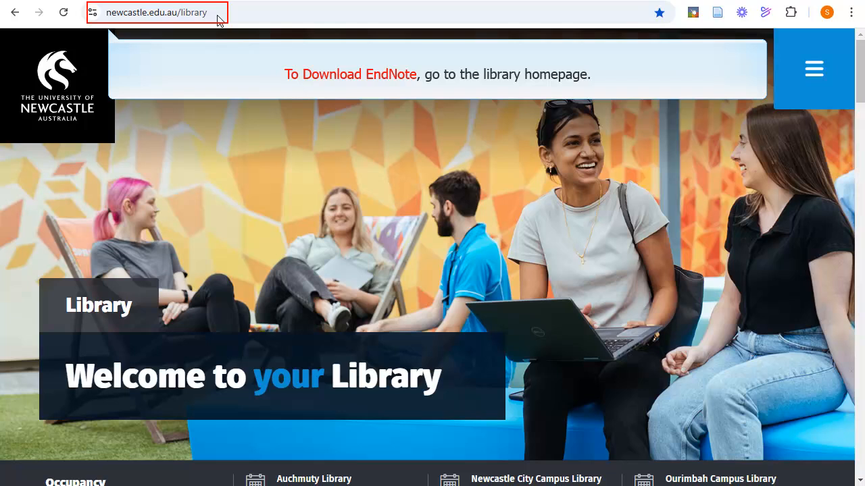
mouse_move(771, 53)
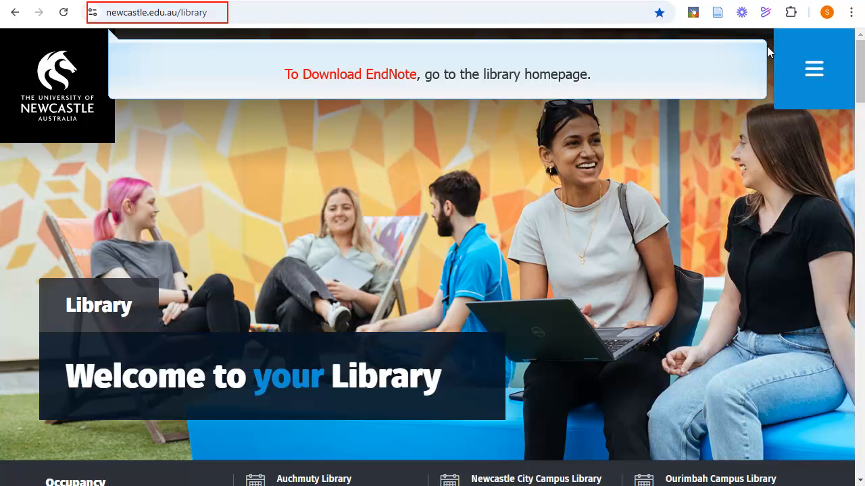
Step: Go from the library homepage's Referencing guides to the EndNote for Windows guide
scroll(down, 3)
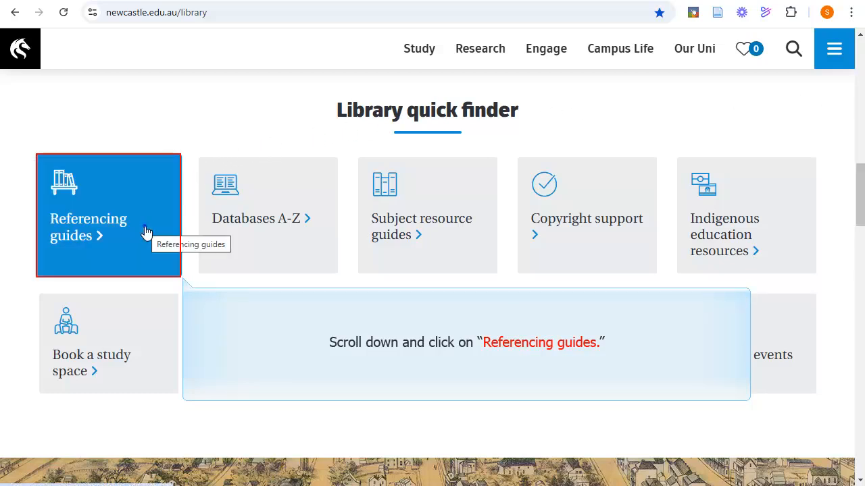
click(88, 226)
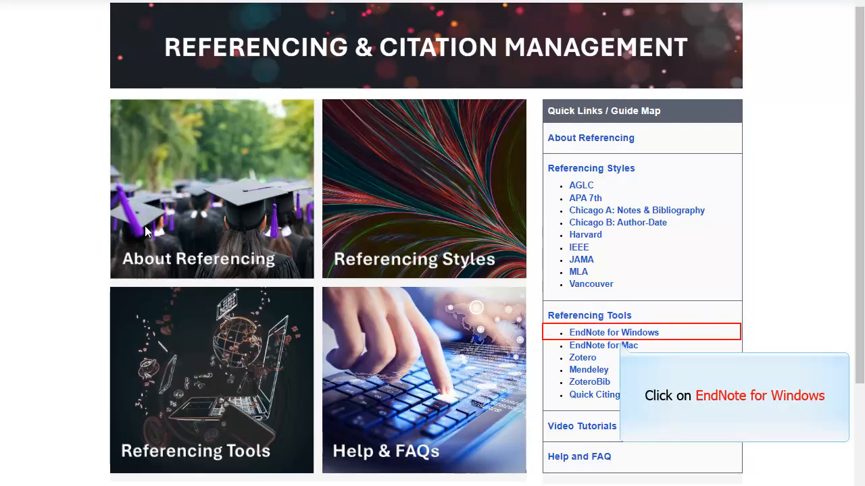
mouse_move(565, 271)
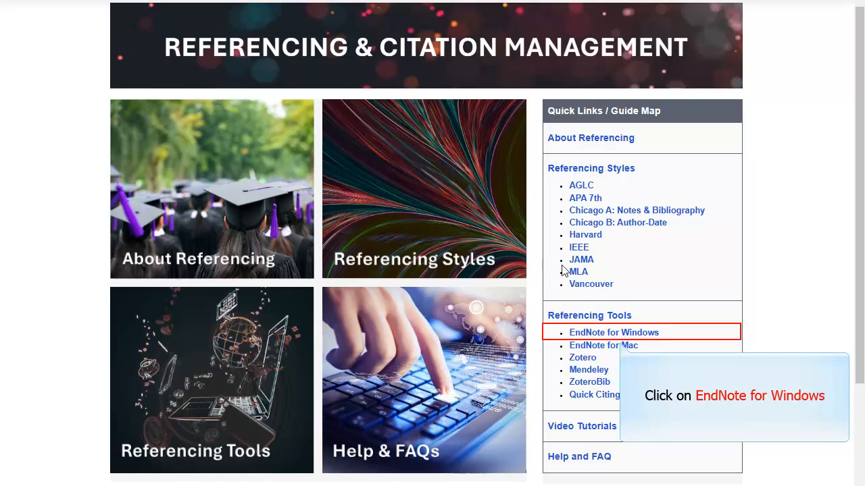
click(614, 332)
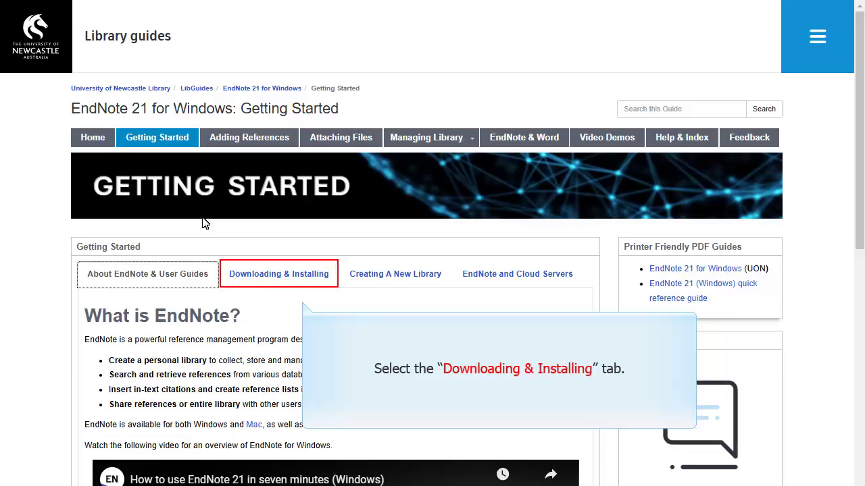
mouse_move(289, 257)
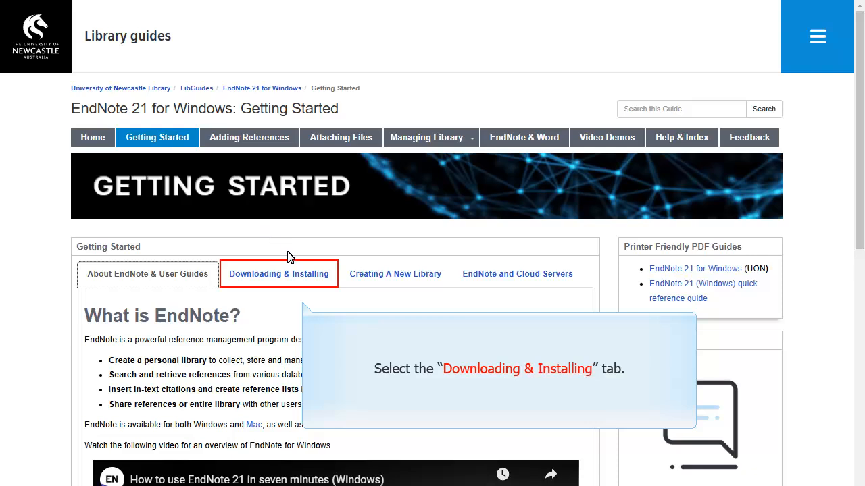
Step: Follow the Downloading & Installing tab's link to the University's software download site
click(277, 274)
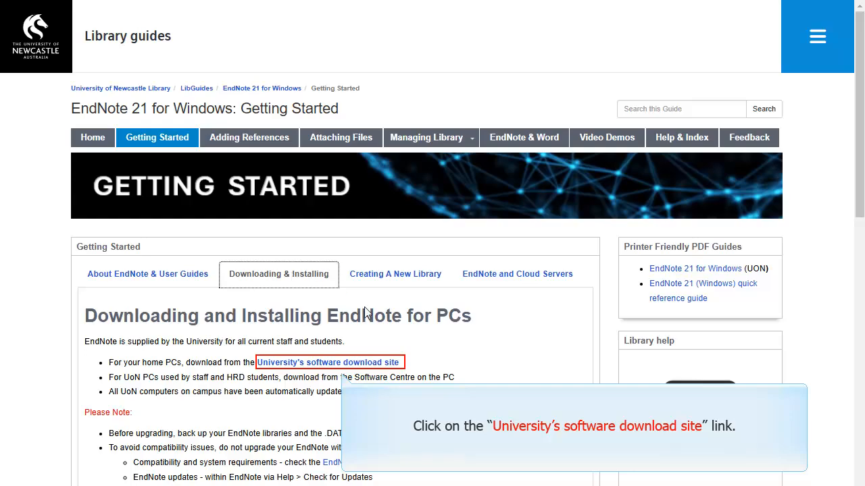
click(330, 362)
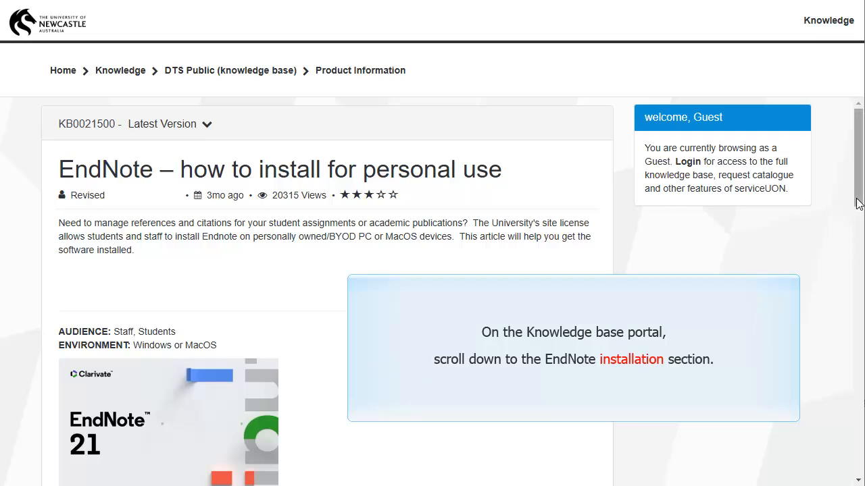
Step: Expand 'Installing EndNote on a personally-owned PC' and follow the EndNote for Windows 21.4 link
scroll(down, 3)
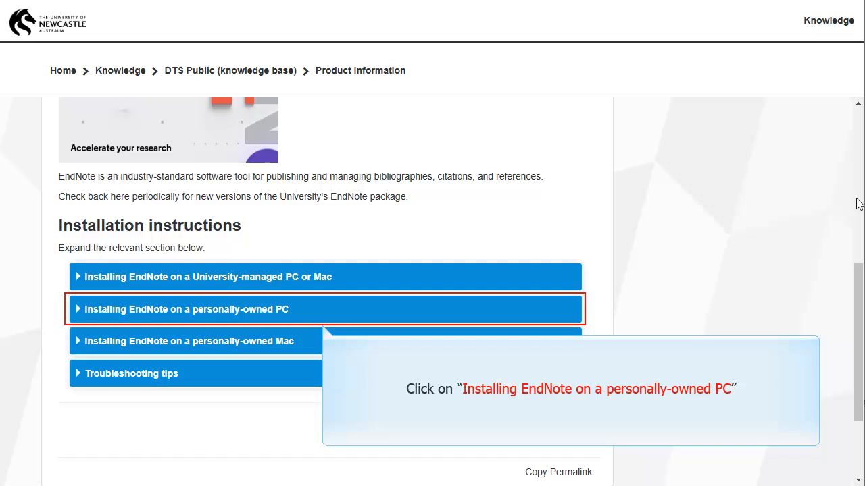
mouse_move(330, 311)
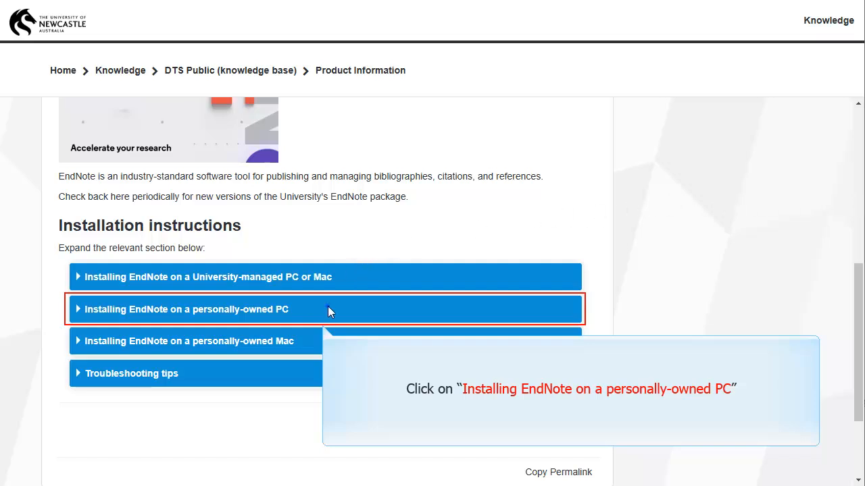
click(185, 309)
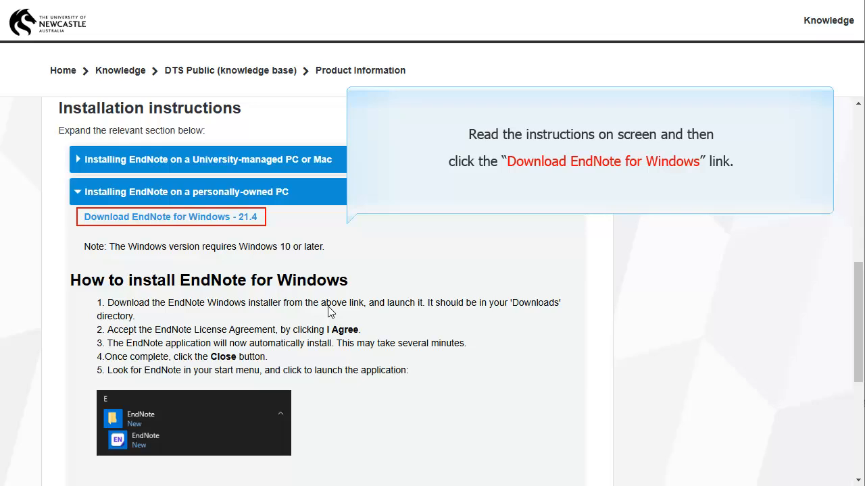
mouse_move(226, 277)
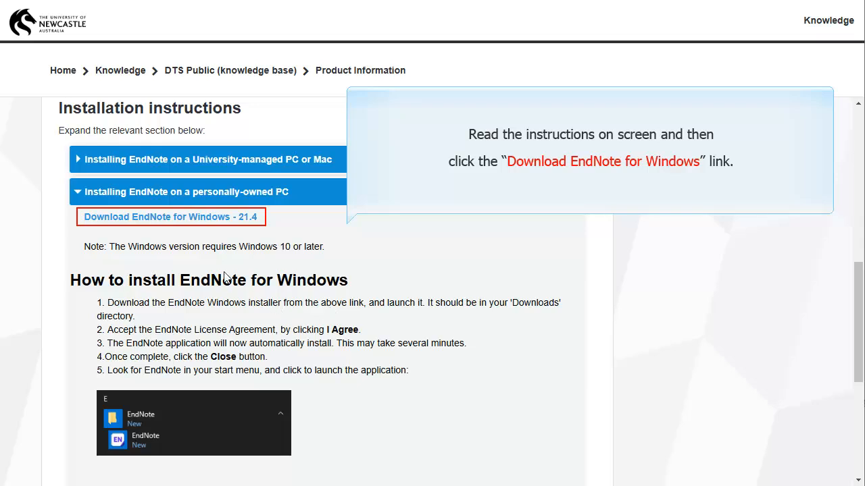
click(169, 217)
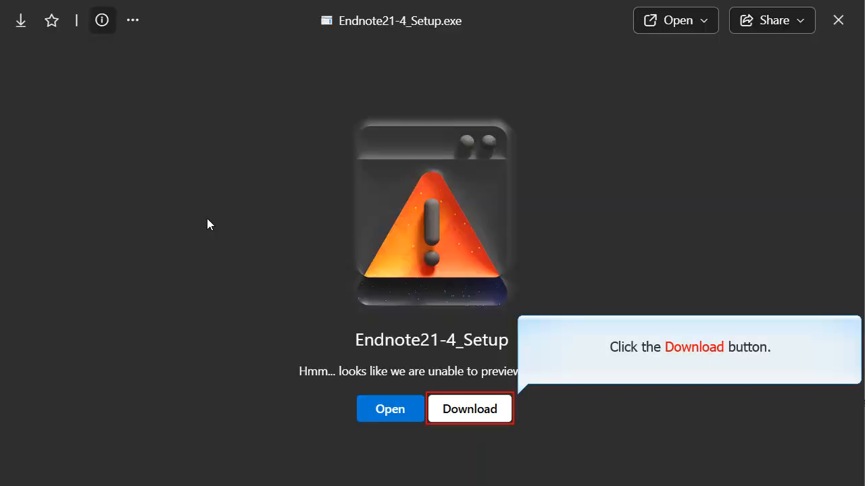
mouse_move(469, 412)
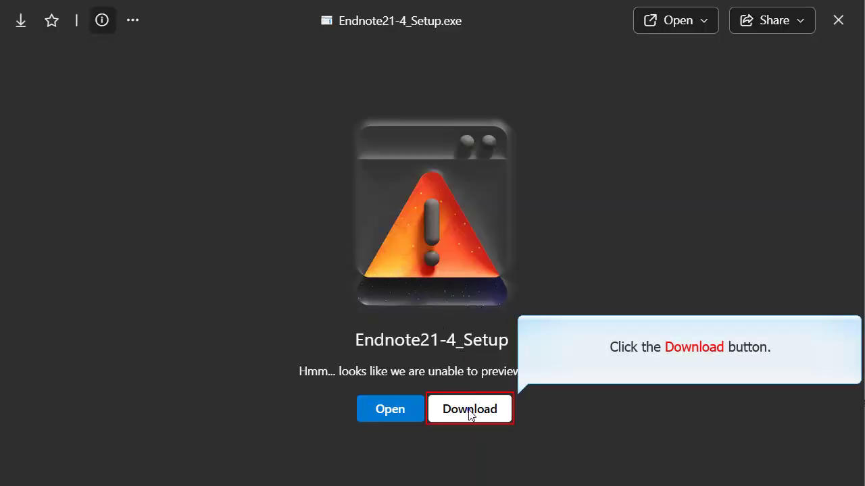
Step: Download Endnote21-4_Setup.exe from the OneDrive preview and run the installer
click(468, 409)
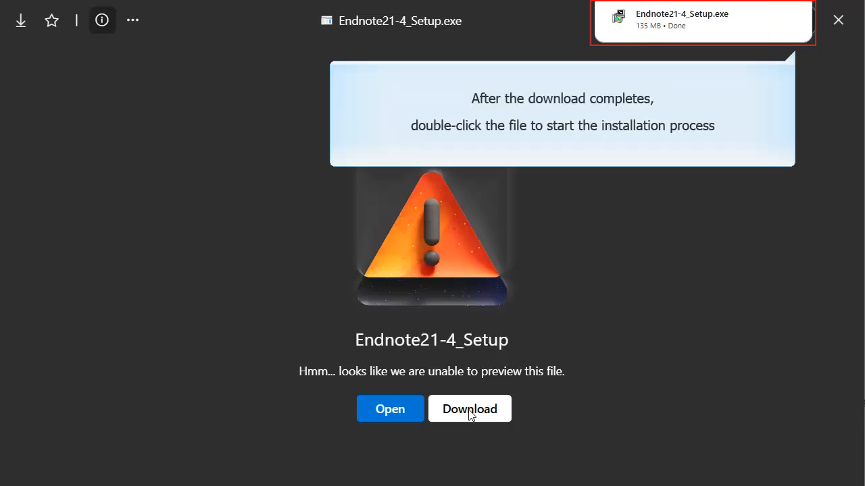
mouse_move(689, 263)
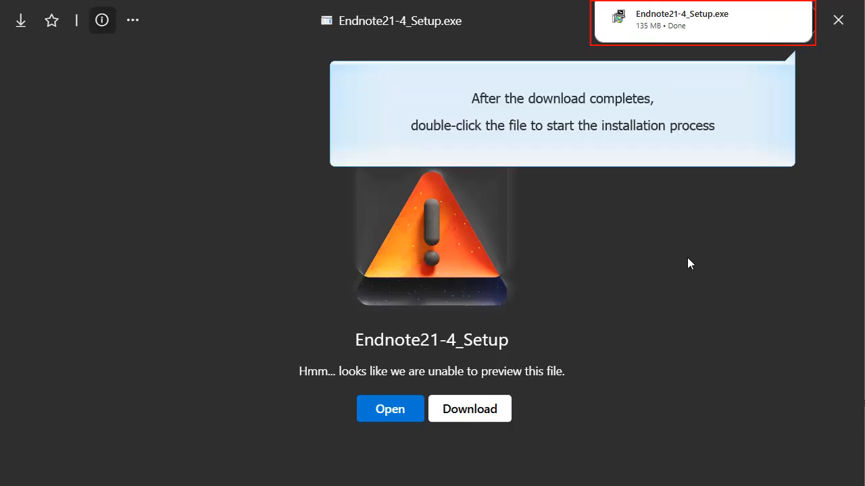
click(389, 409)
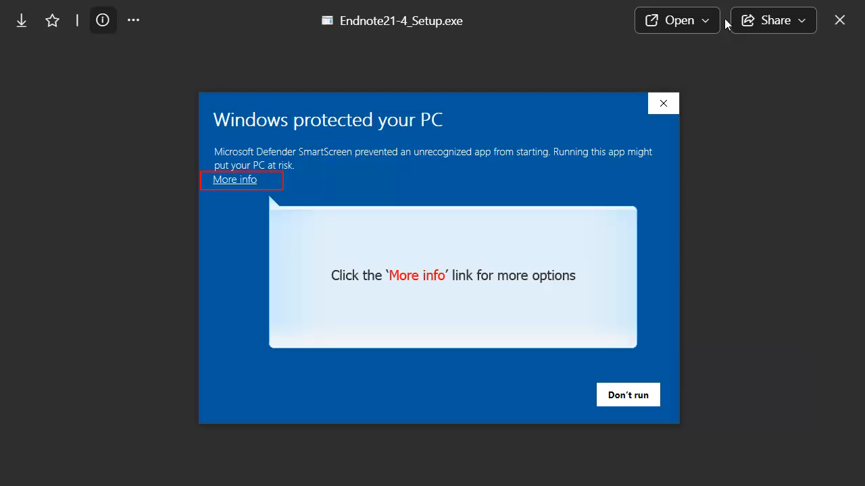
mouse_move(313, 86)
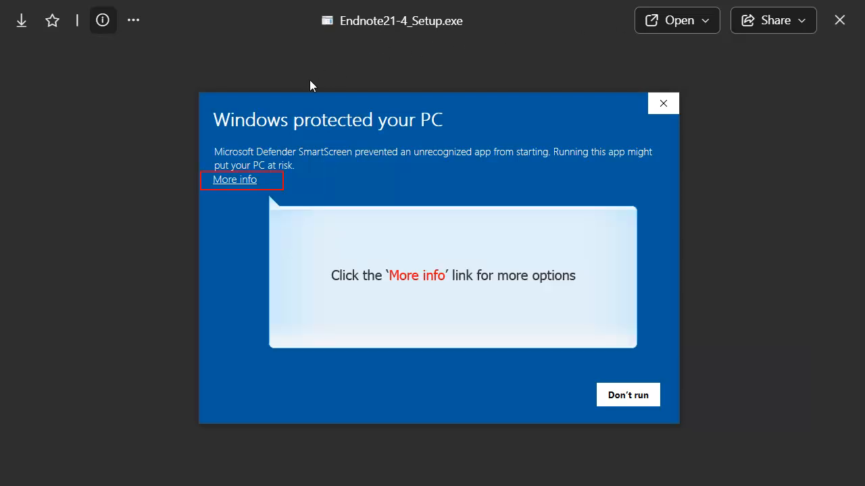
Step: Bypass the SmartScreen warning with More info and Run anyway
click(235, 179)
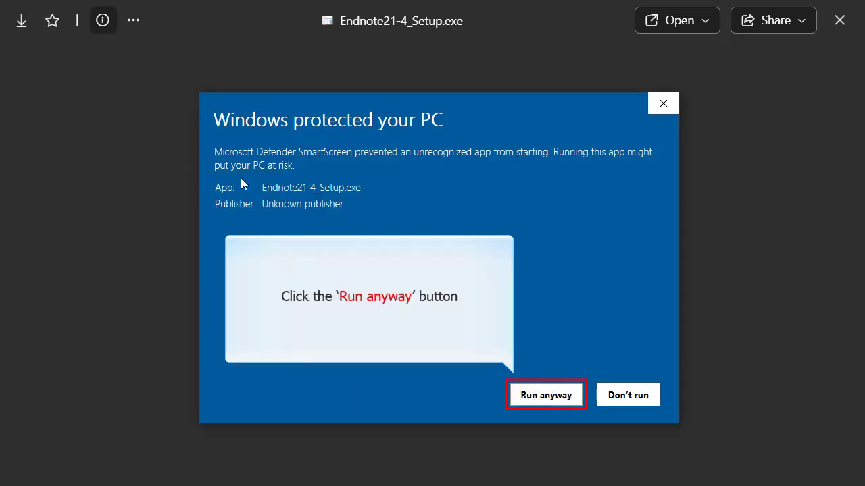
mouse_move(577, 405)
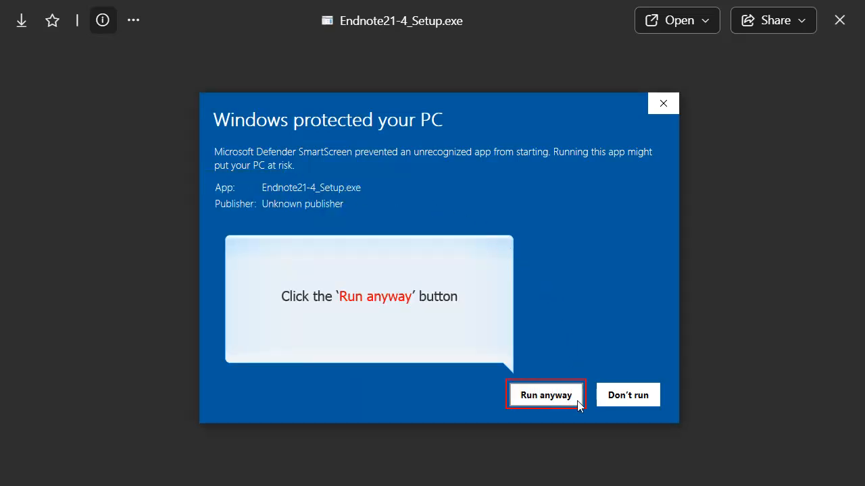
click(545, 394)
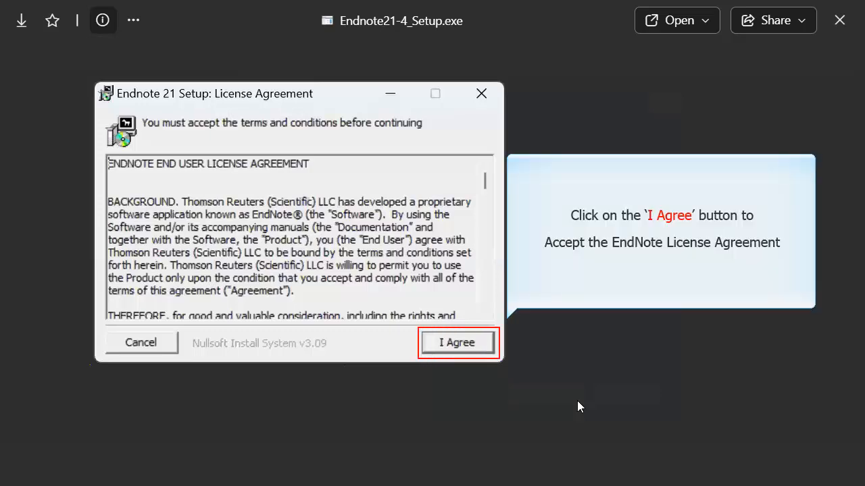
Step: Accept the EndNote 21 licence agreement and close the installer once setup finishes
click(456, 342)
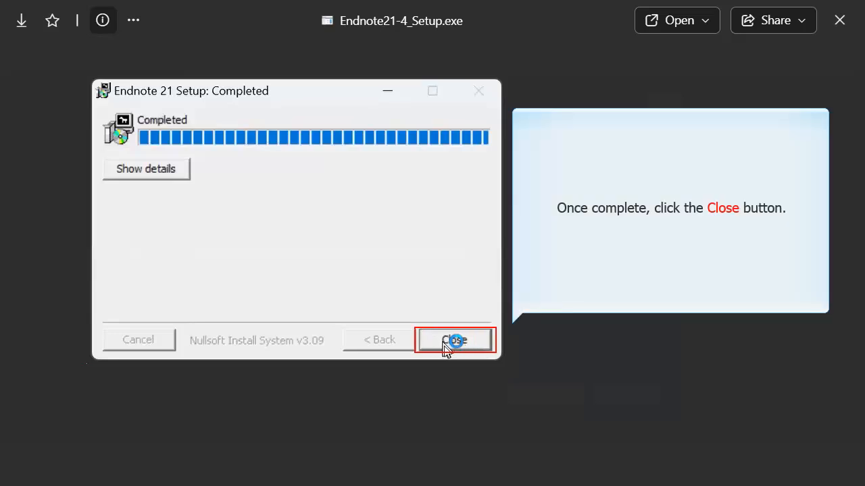
click(455, 340)
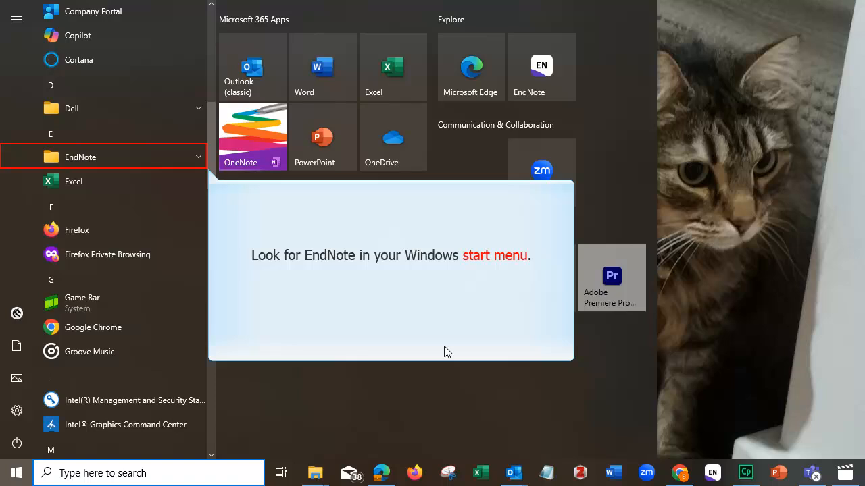
mouse_move(233, 278)
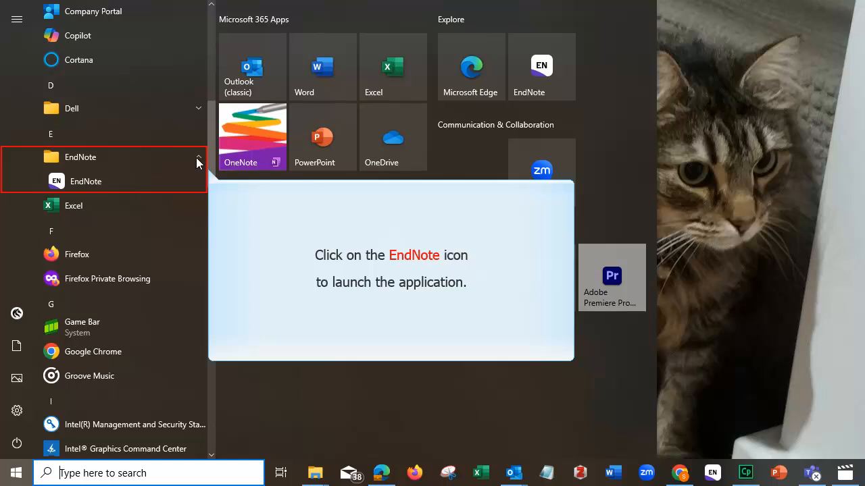
mouse_move(97, 181)
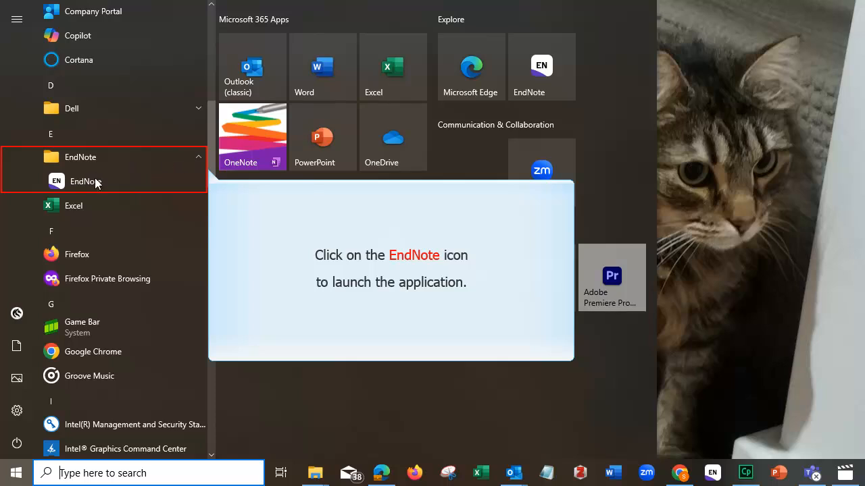
Step: Launch the EndNote 21 app from its Start menu folder
click(84, 181)
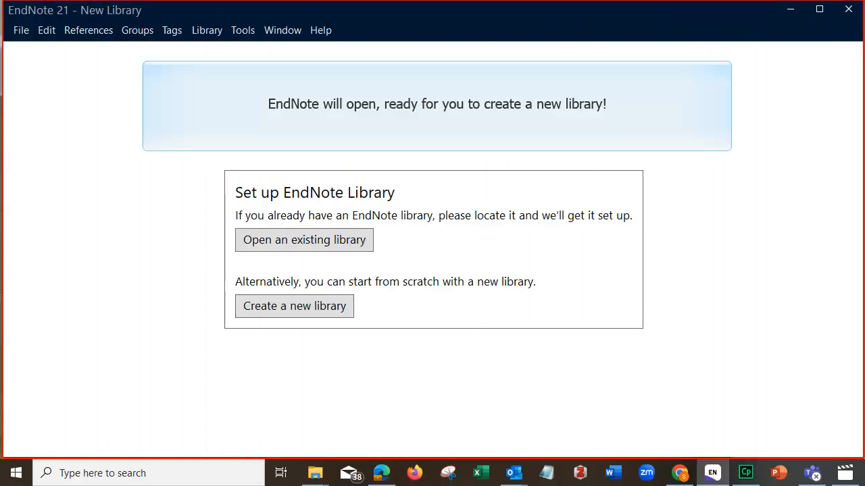